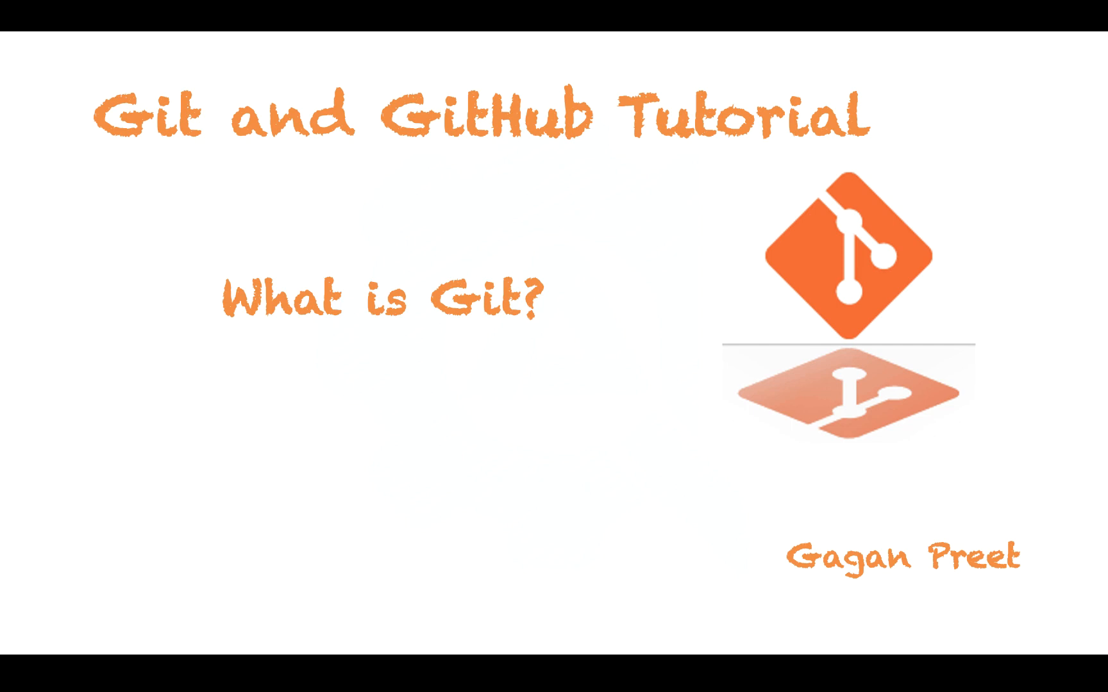
# Step: Advance two slides to the Version Control System slide on project history
pyautogui.press('Right')
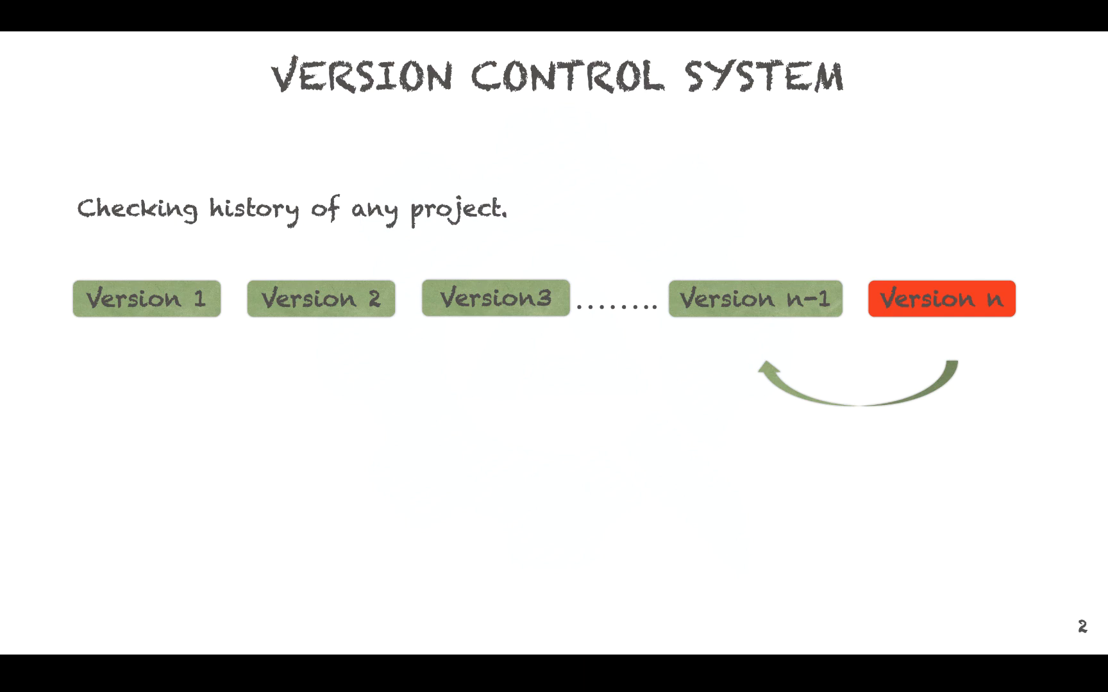
pyautogui.press('Right')
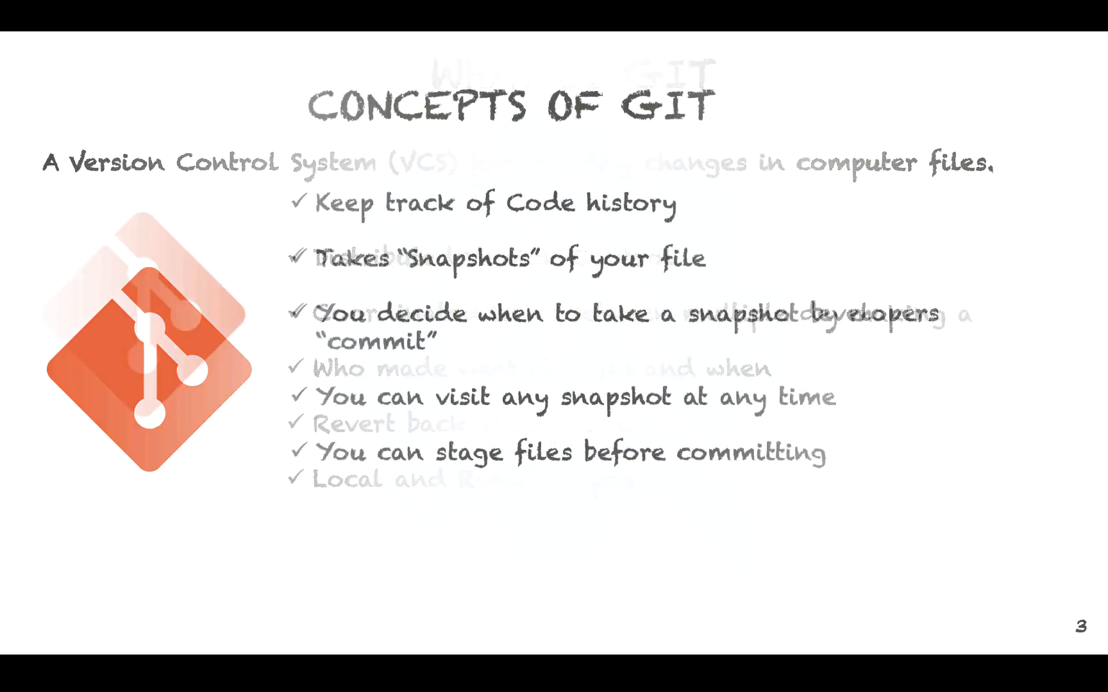
# Step: Advance to the Concepts of Git slide covering snapshots, commits and staging
pyautogui.press('Right')
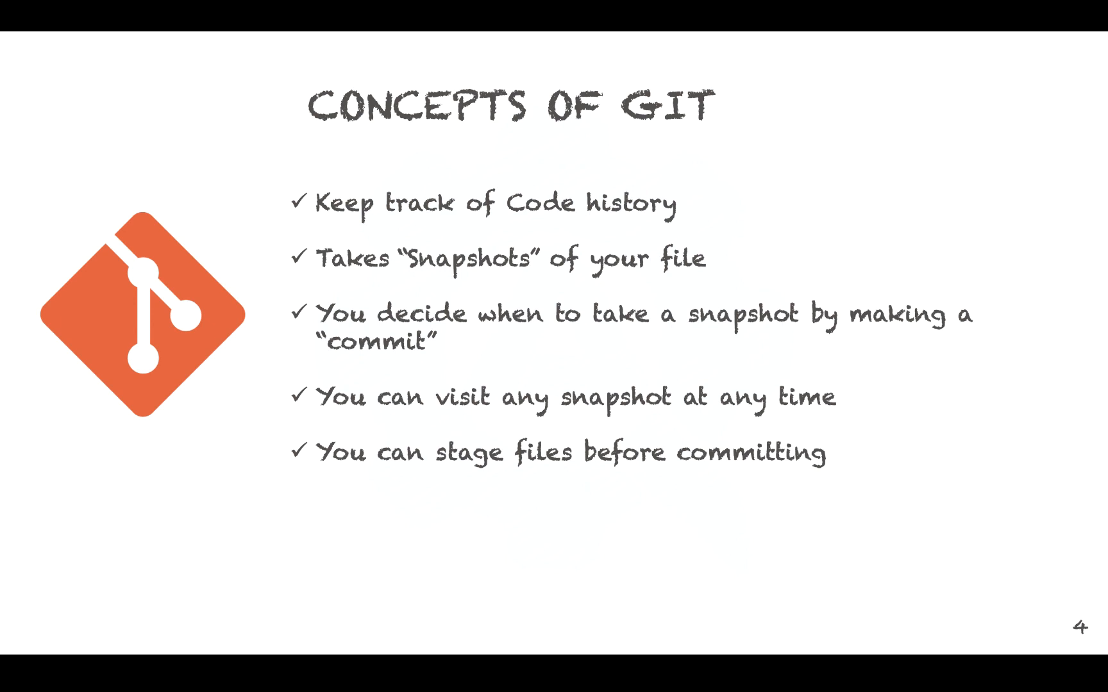
# Step: Advance to the 'Why you should use Git?' slide on performance, security and branching
pyautogui.press('Right')
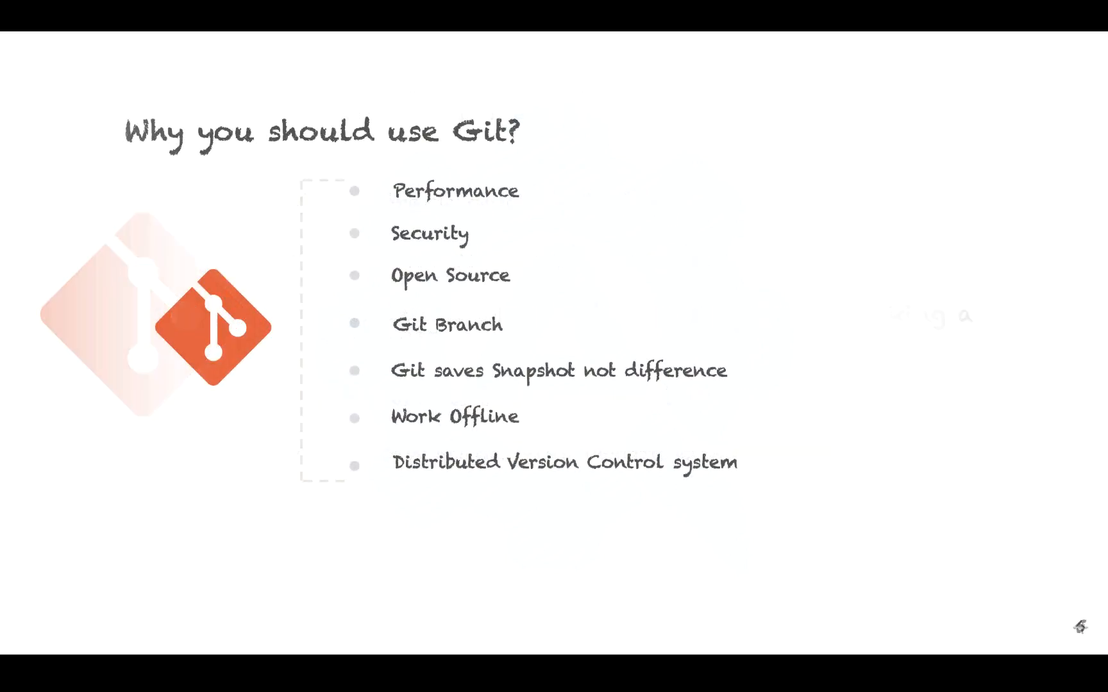